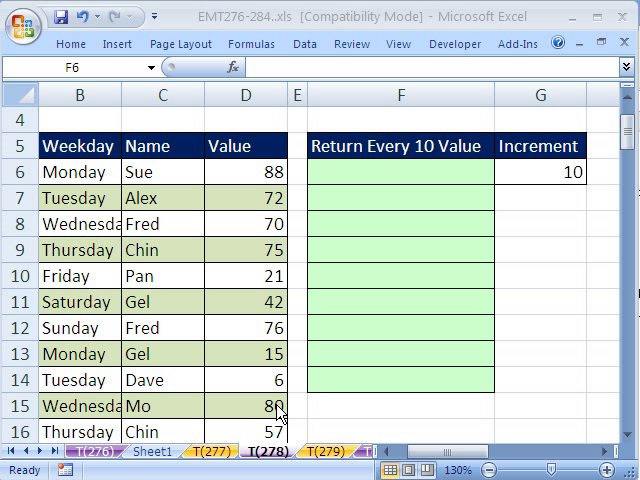
mouse_move(406, 181)
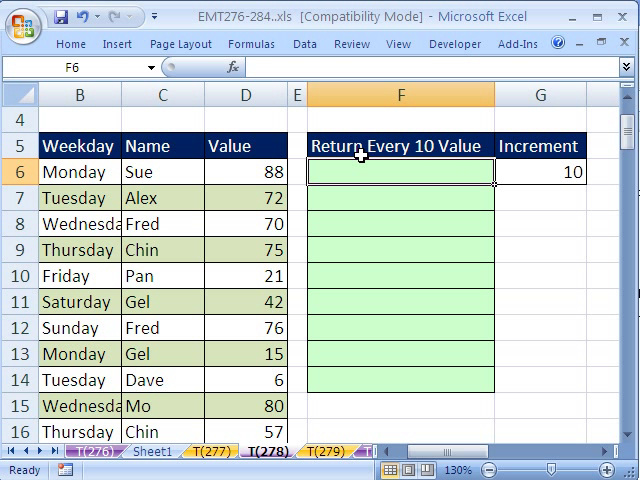
Inspect the column D values 88, 72 and 80, then select F6.
click(245, 172)
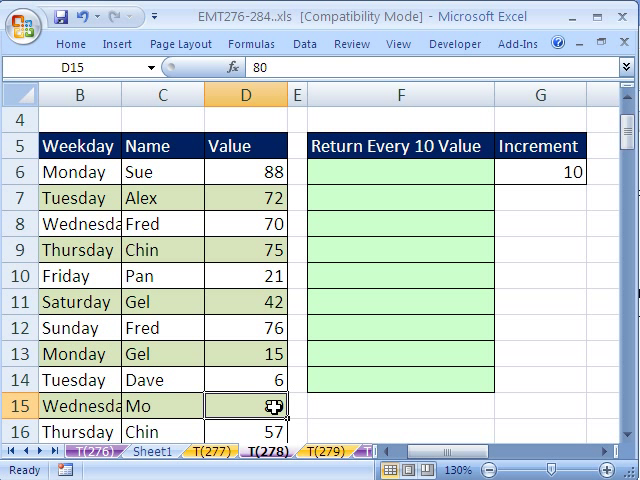
click(245, 171)
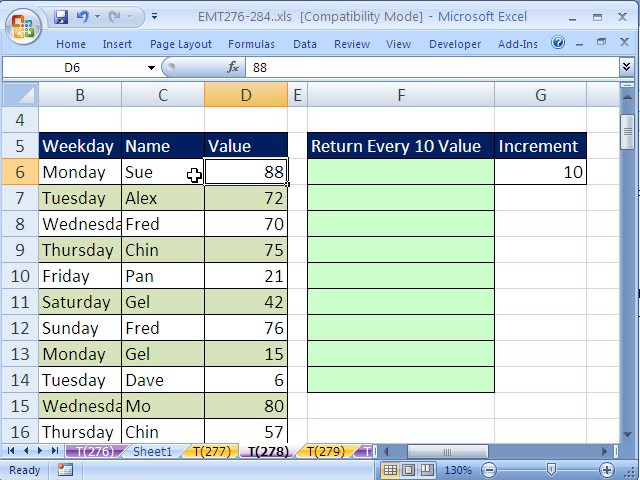
click(245, 198)
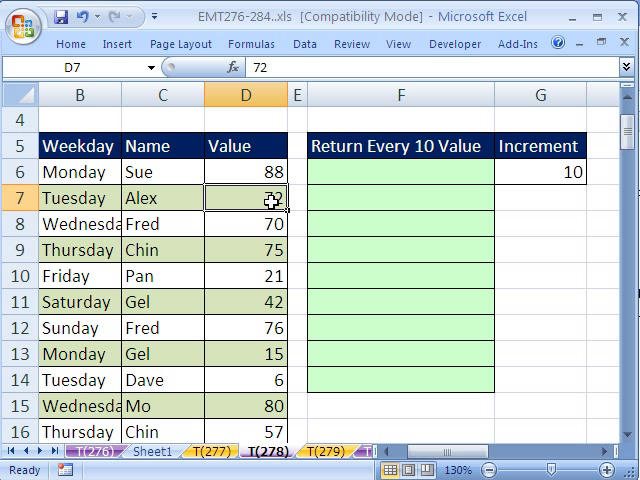
click(245, 250)
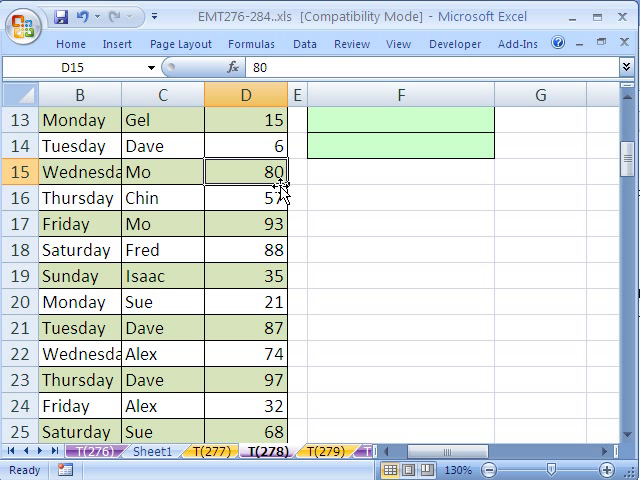
click(245, 198)
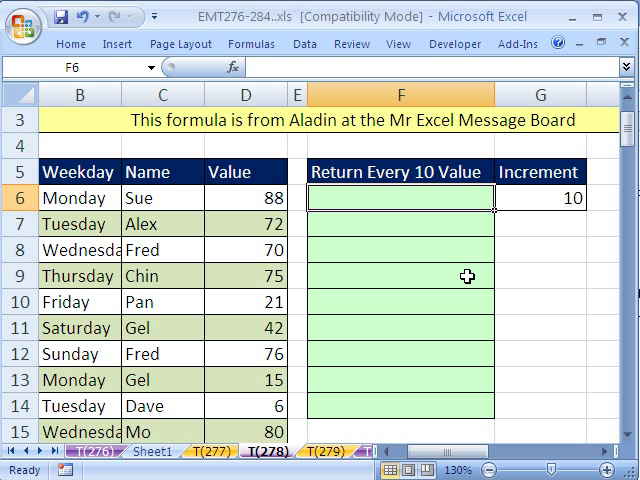
Enter =INDEX($D$6:$D$106,1) in F6, then change the row number to 28, giving 41.
text(=i)
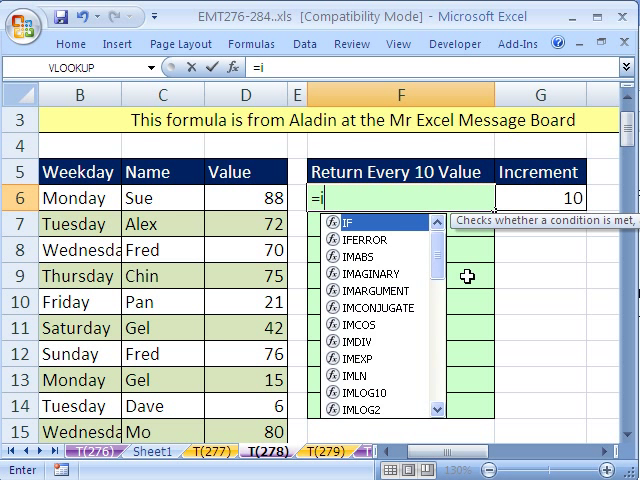
text(INDEX($D$6:$D$106)
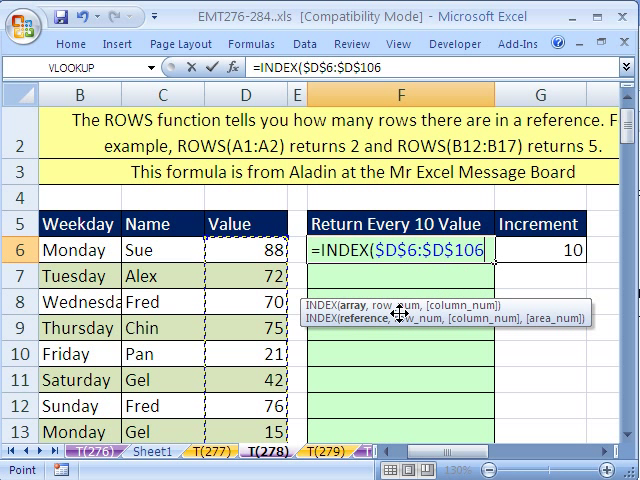
text(,)
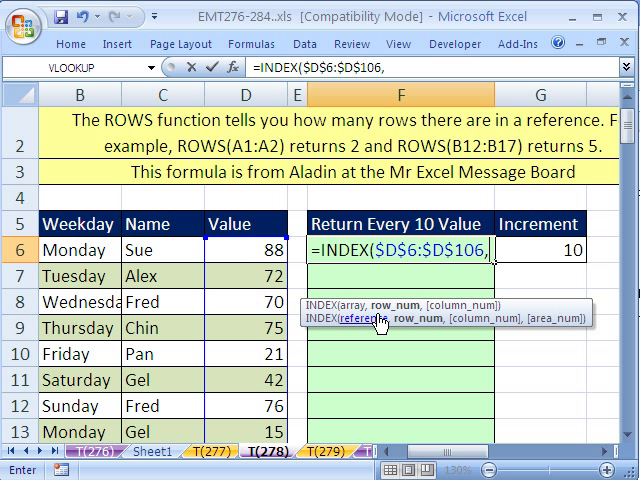
mouse_move(245, 250)
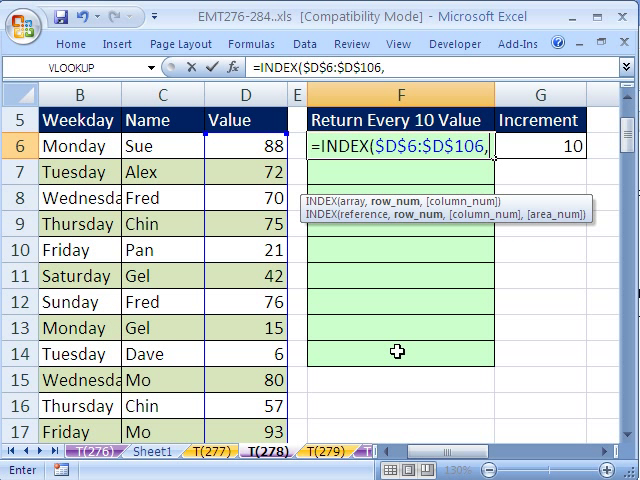
text(1))
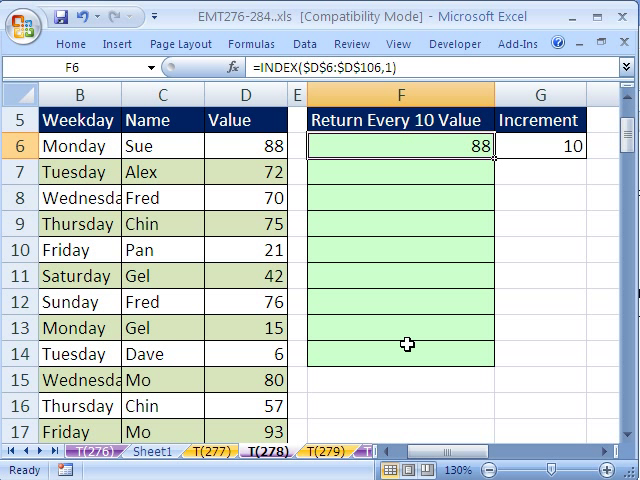
double_click(400, 145)
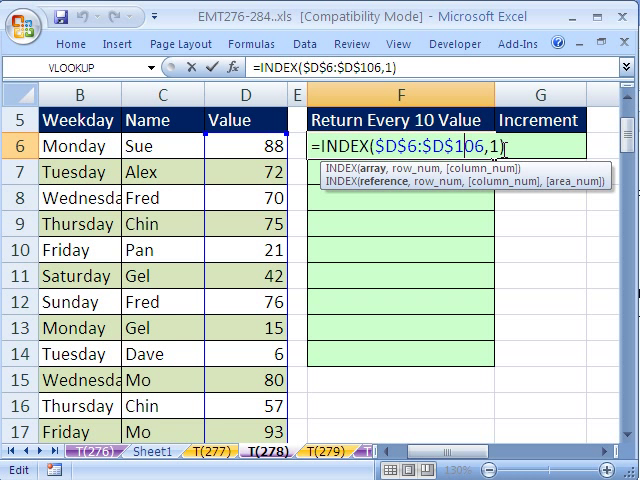
text(0)
text(28)
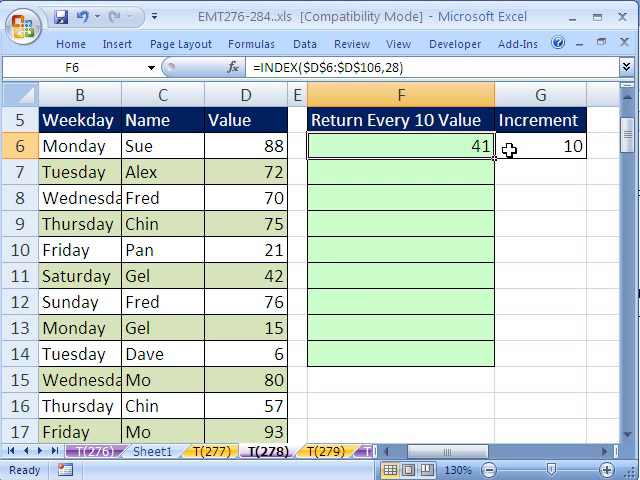
Scroll down to confirm D33 holds 41, then scroll back to the formula.
scroll(down, 3)
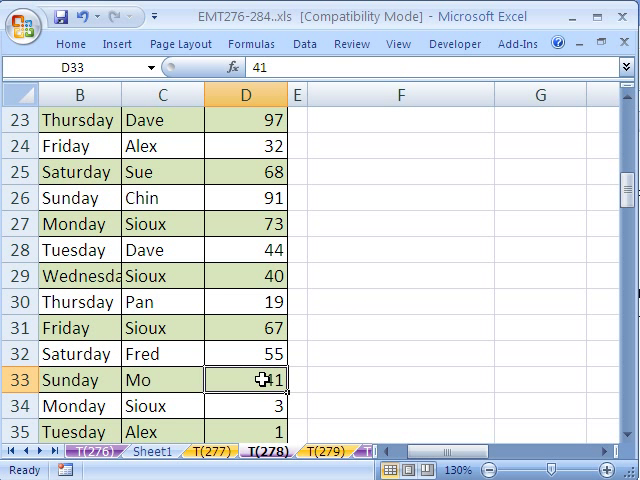
scroll(up, 3)
text(=INDEX($D$6:$D$106,)
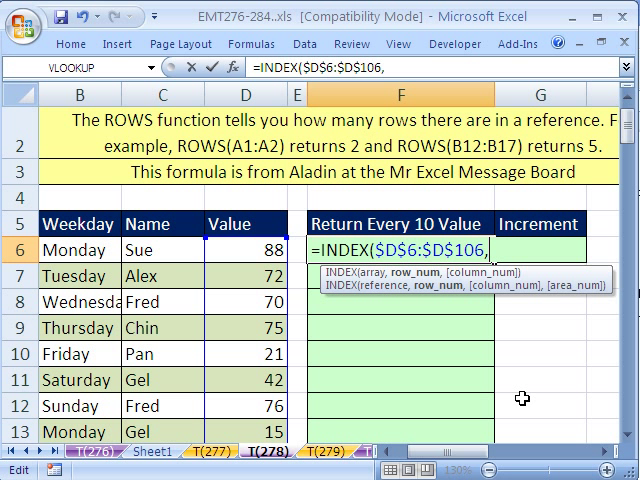
Rewrite F6's row argument as (G$6-1)*ROWS( using the G6 increment.
text(28))
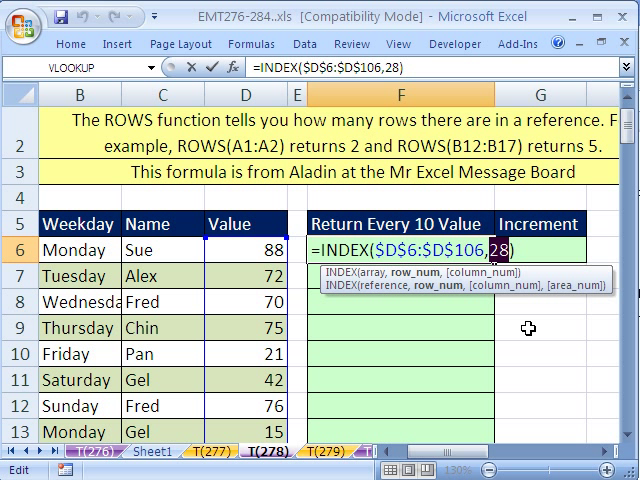
click(538, 223)
text((G$6-)
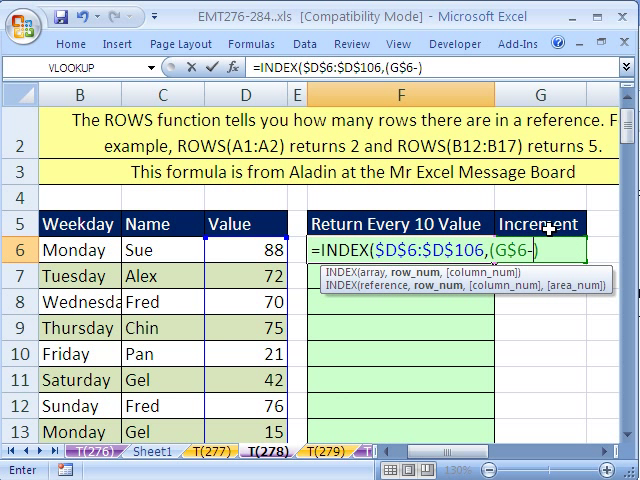
text(1))
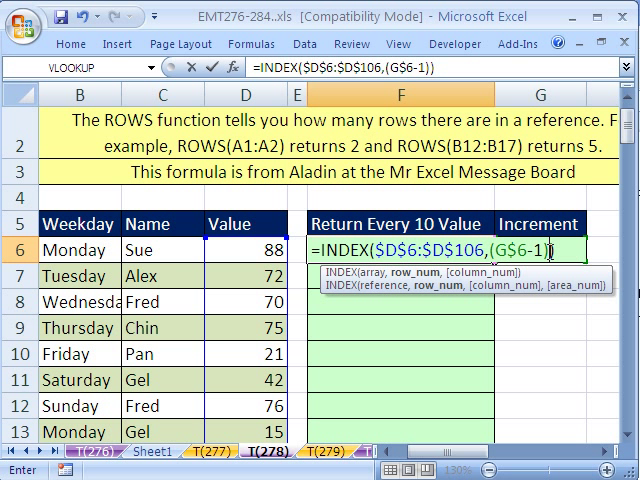
text(*)
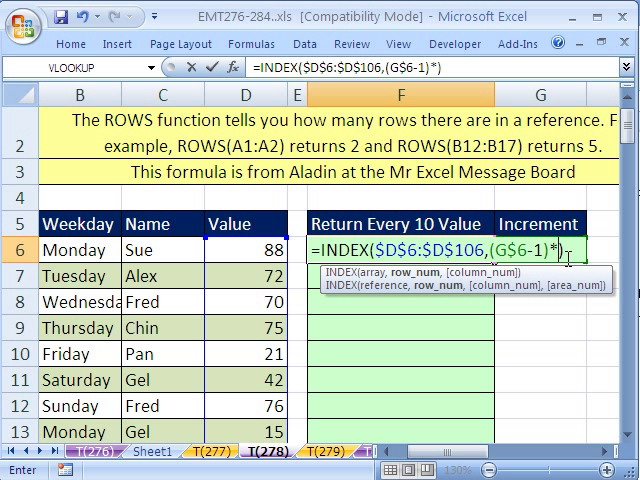
text(ROWS())
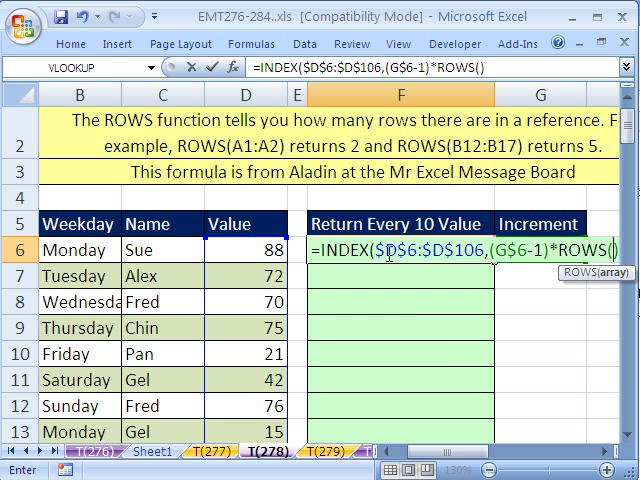
Complete the row argument as (G$6-1)*(ROWS(F$6:F6)-1)+1.
text(F$^)
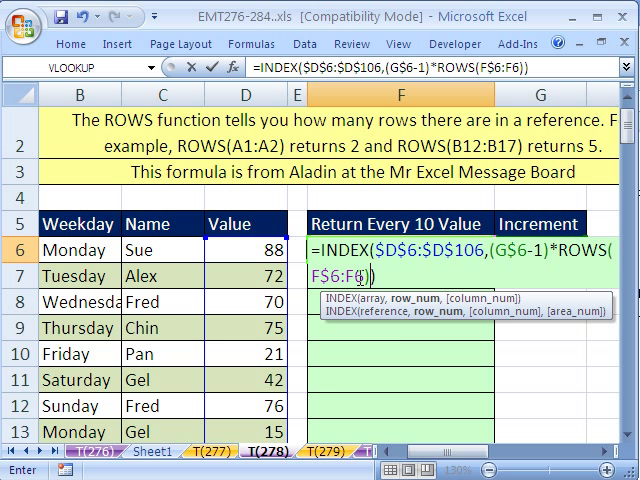
mouse_move(565, 245)
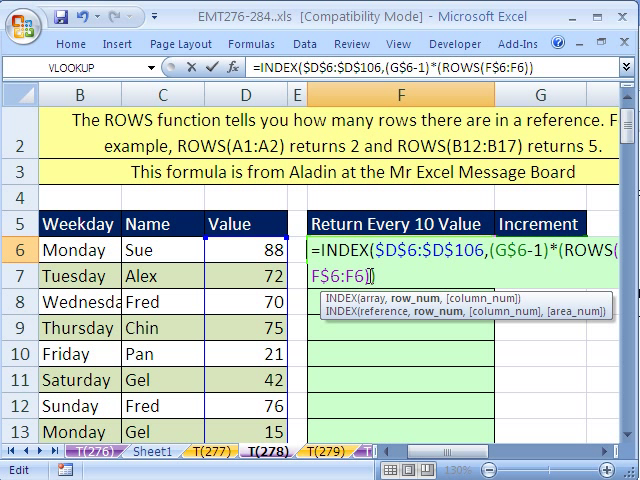
text(-1))
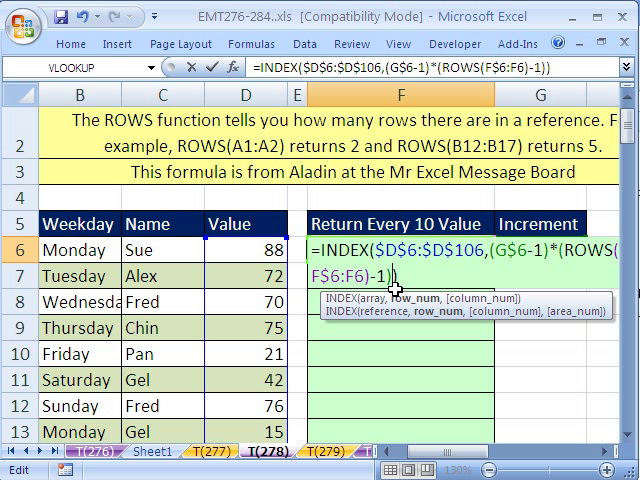
text(+1)
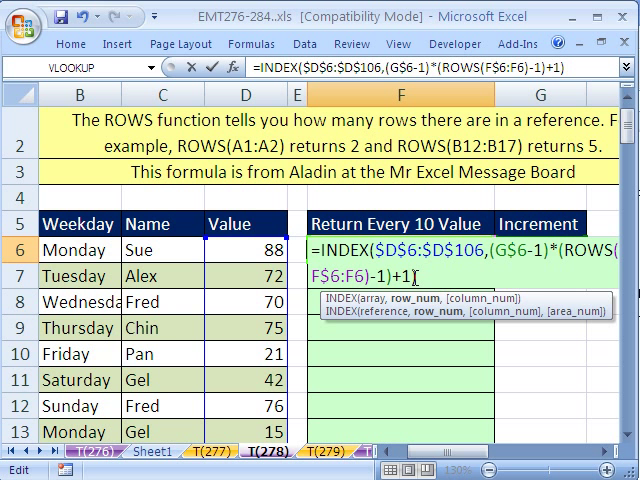
Fill F6:F14 with the formula, returning 88, 80, 32, 41, and show the Formula Auditing options.
key(Enter)
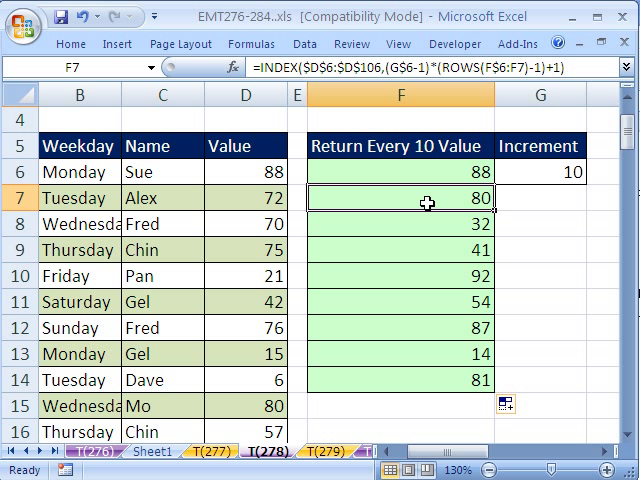
click(253, 43)
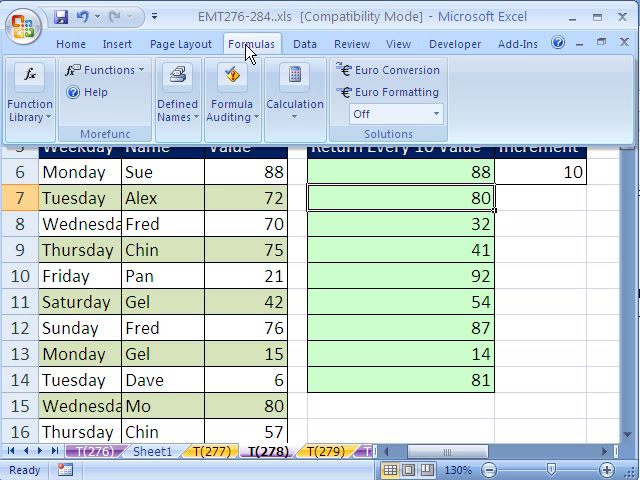
click(222, 90)
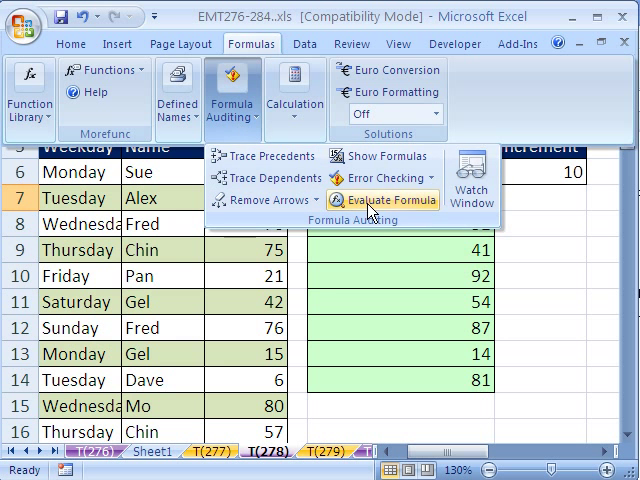
Evaluate F7's formula step by step until its row argument reads 9*1+1.
click(383, 200)
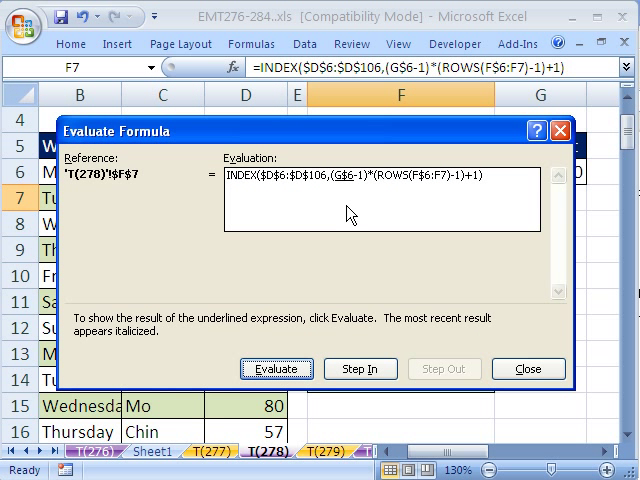
click(276, 369)
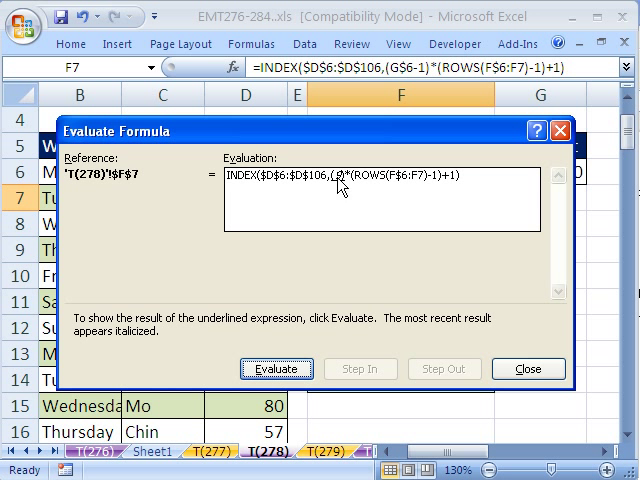
click(277, 369)
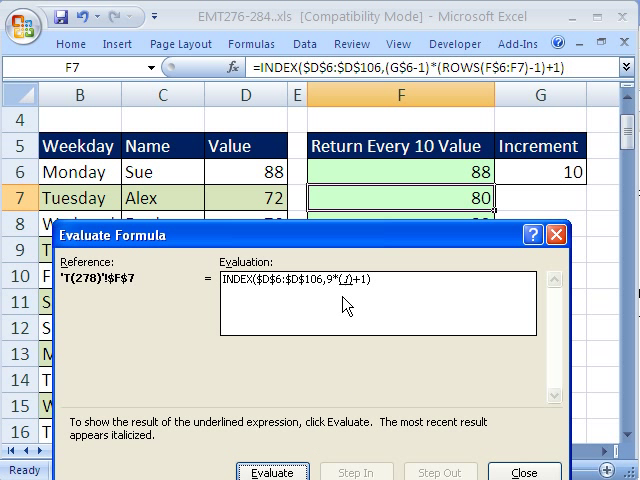
click(272, 471)
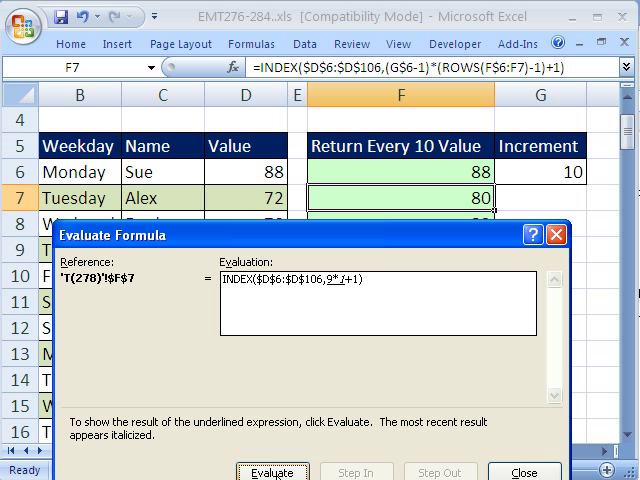
click(268, 471)
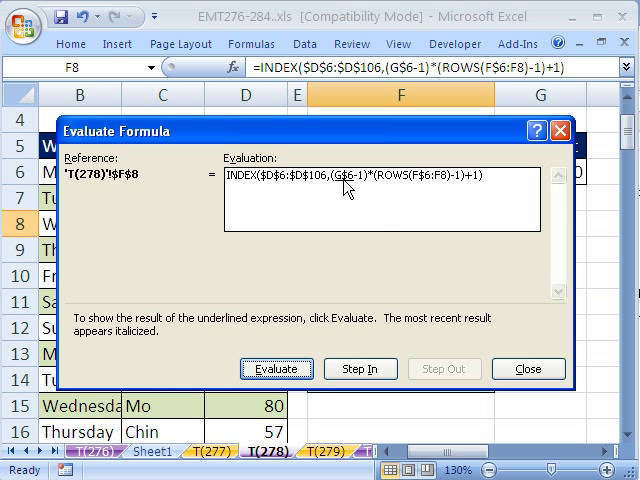
Evaluate F8's formula down to row position 19, returning 32, and close it.
click(276, 369)
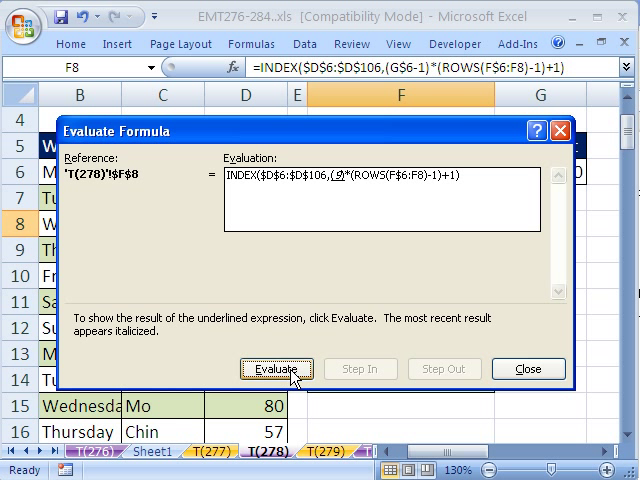
click(276, 369)
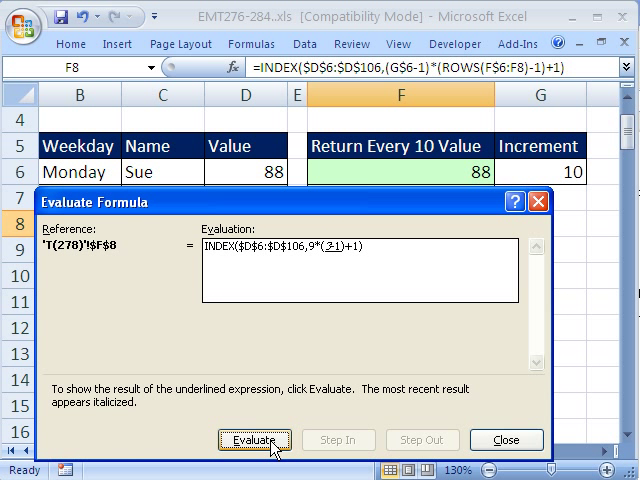
click(254, 440)
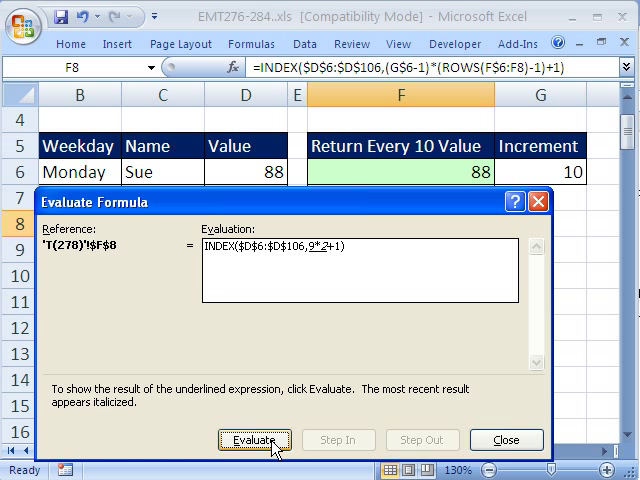
click(254, 440)
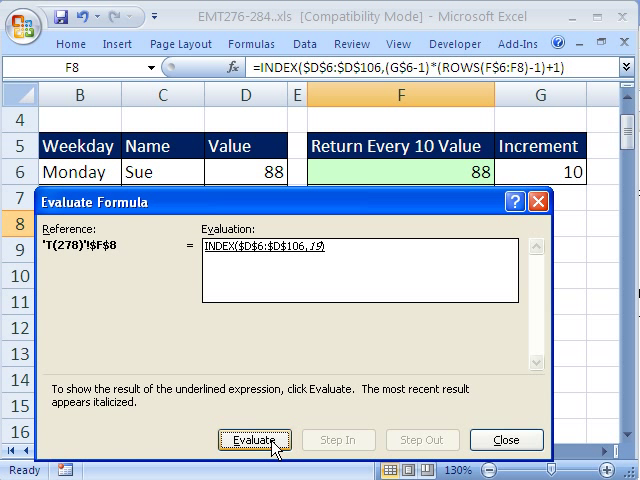
click(506, 440)
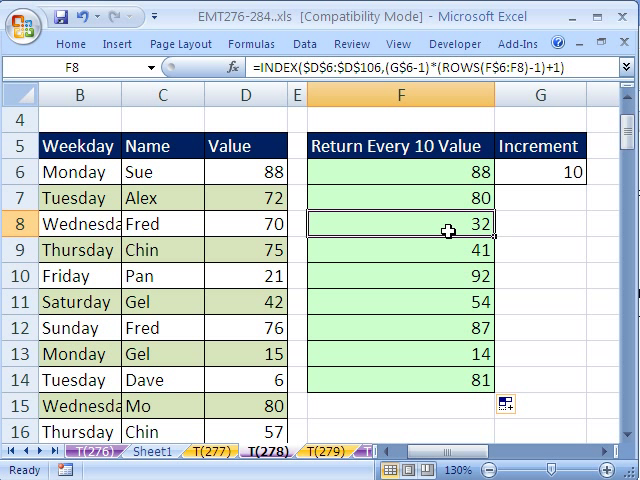
Set the G6 increment to 5 so column F lists 88, 21, 6, 88, 74.
double_click(400, 223)
text(5)
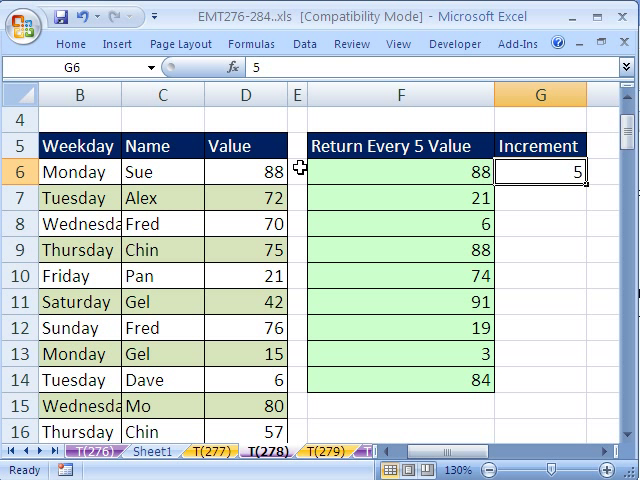
mouse_move(280, 197)
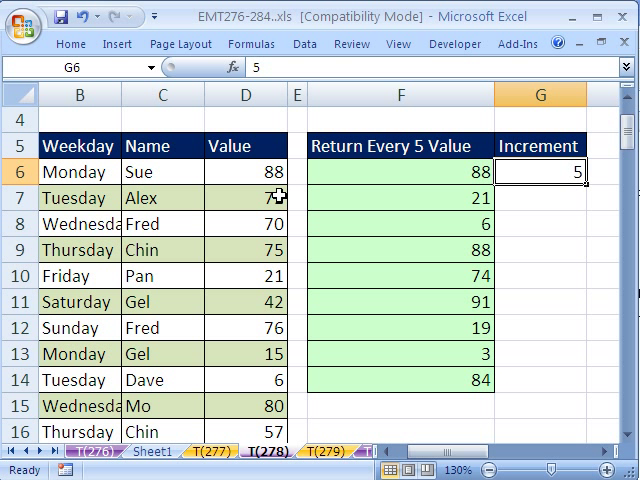
mouse_move(265, 276)
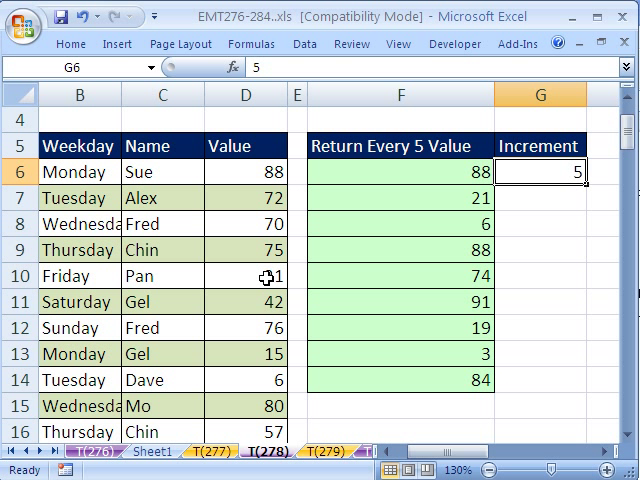